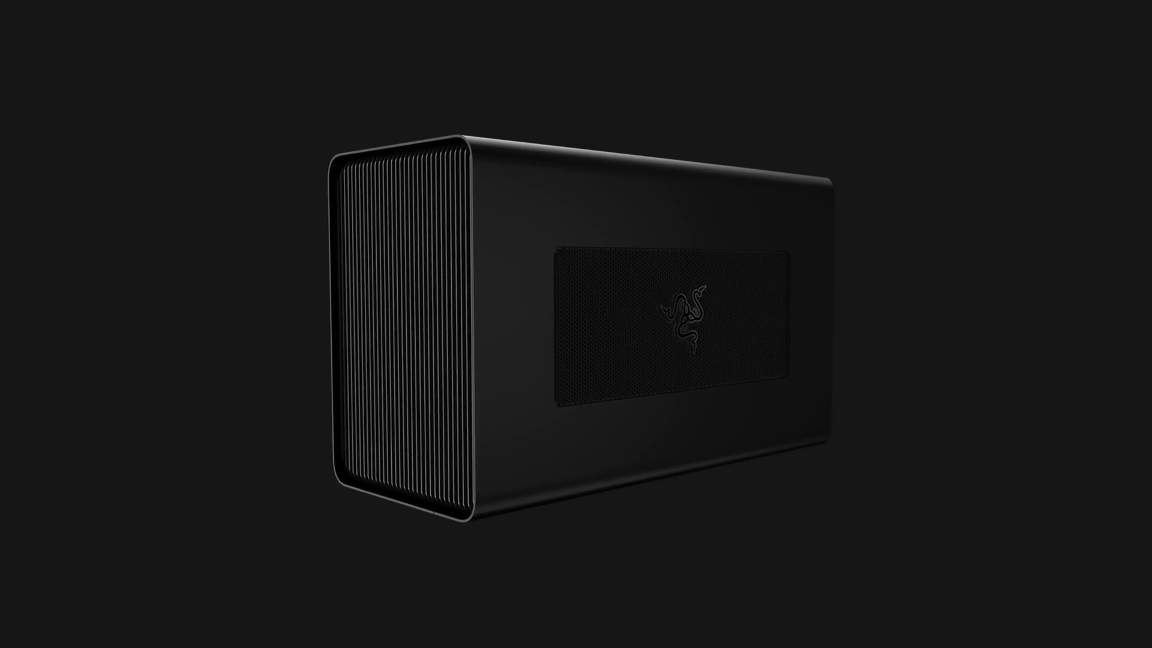
scroll(down, 3)
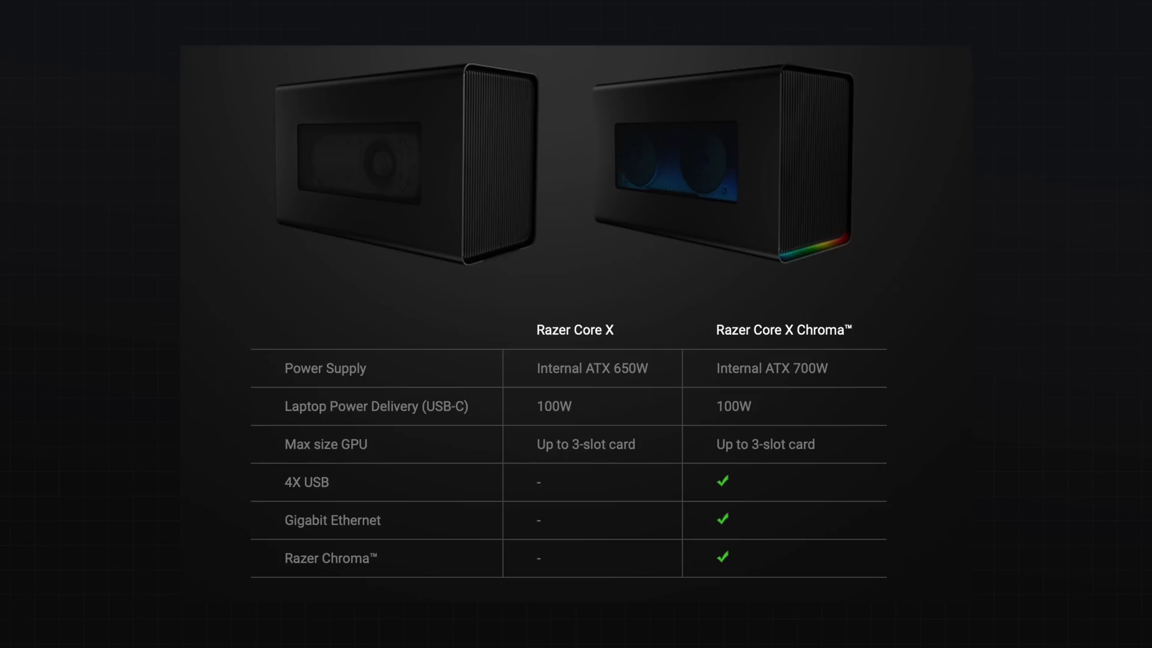